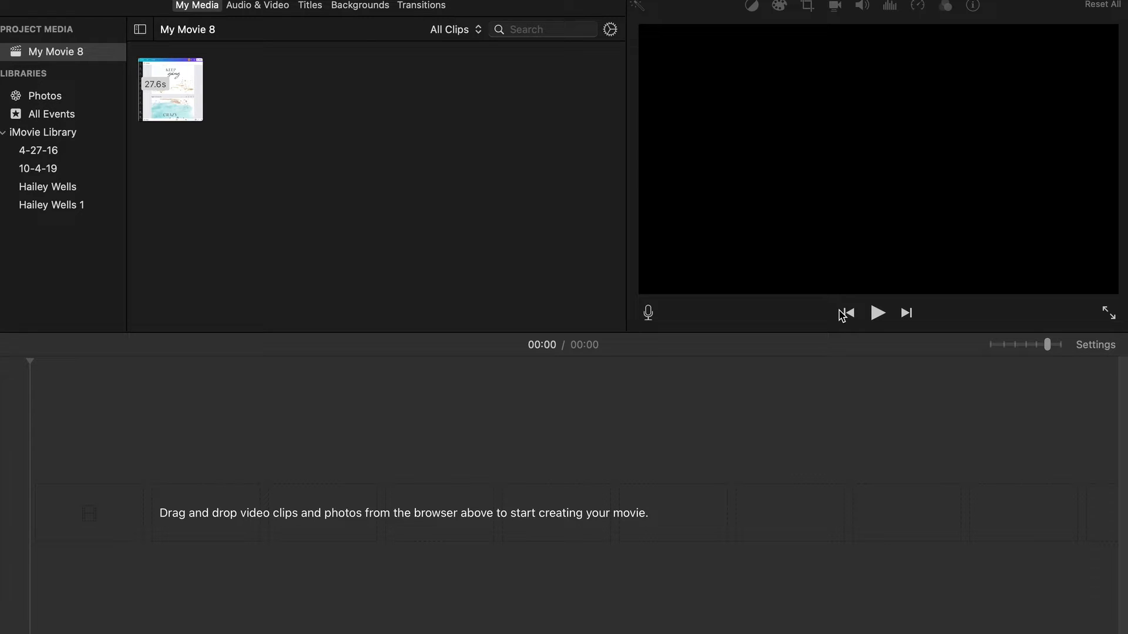
mouse_move(659, 228)
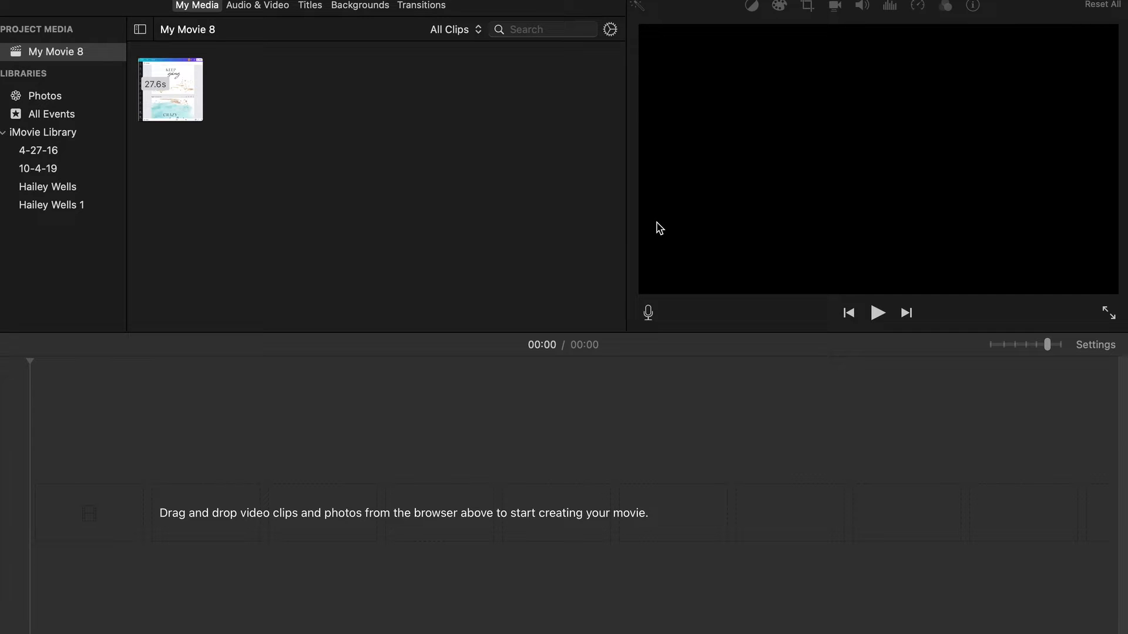
mouse_move(434, 189)
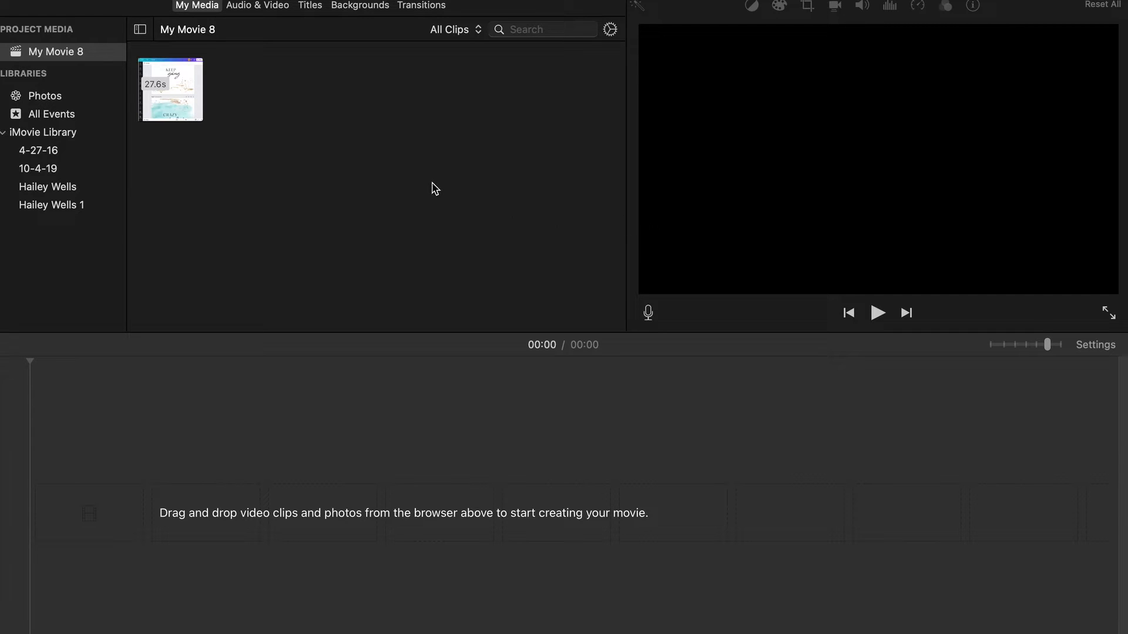
mouse_move(214, 189)
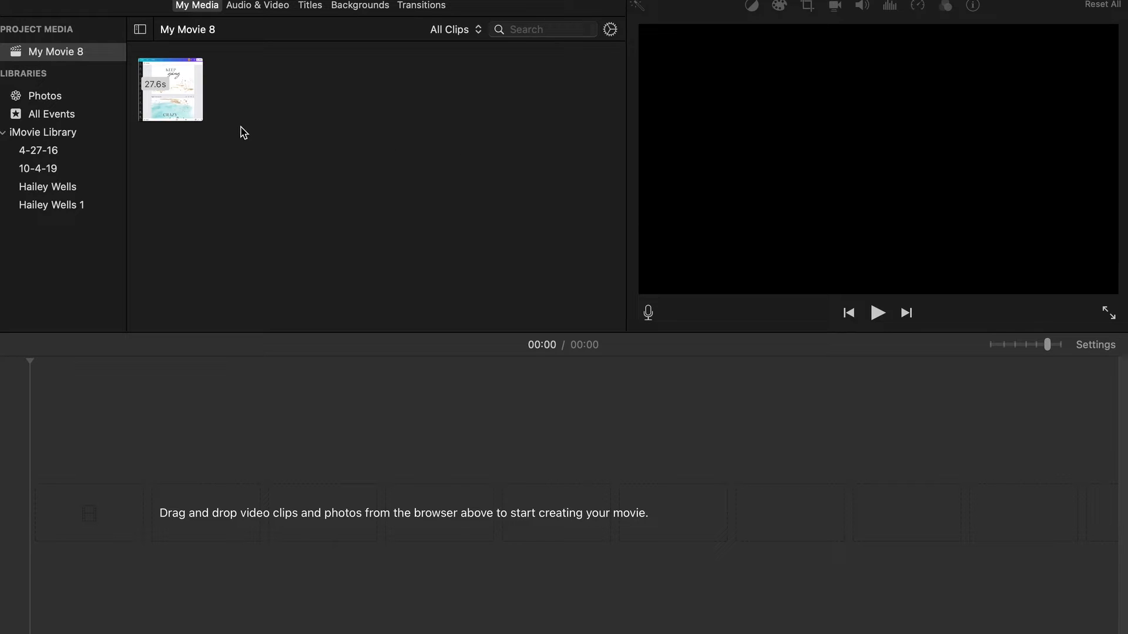
mouse_move(191, 99)
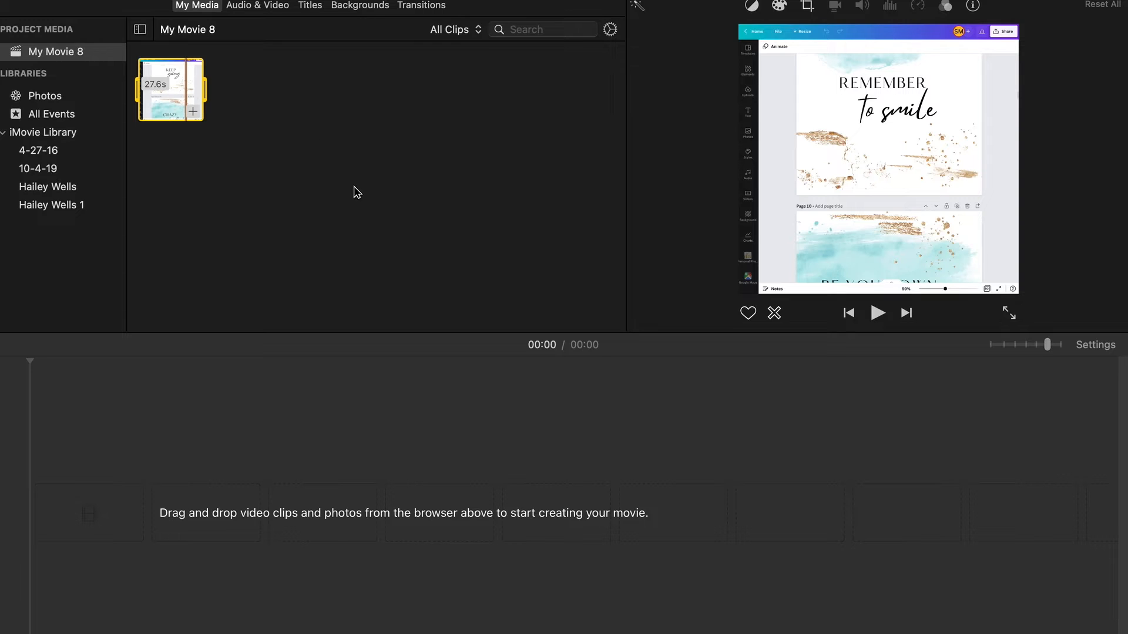
mouse_move(453, 304)
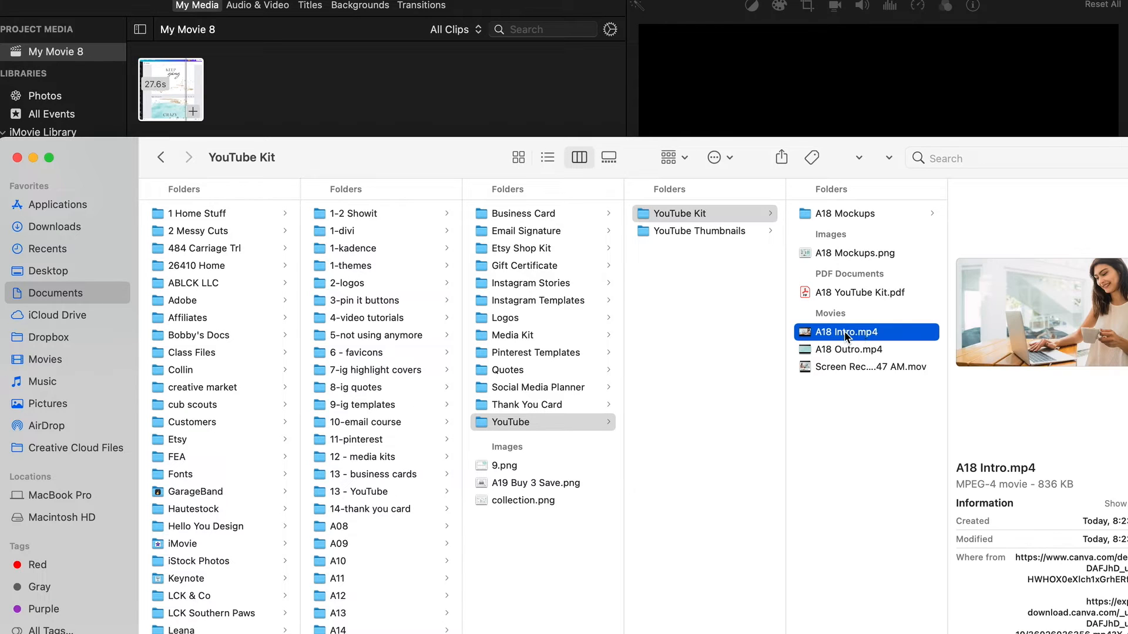
mouse_move(845, 340)
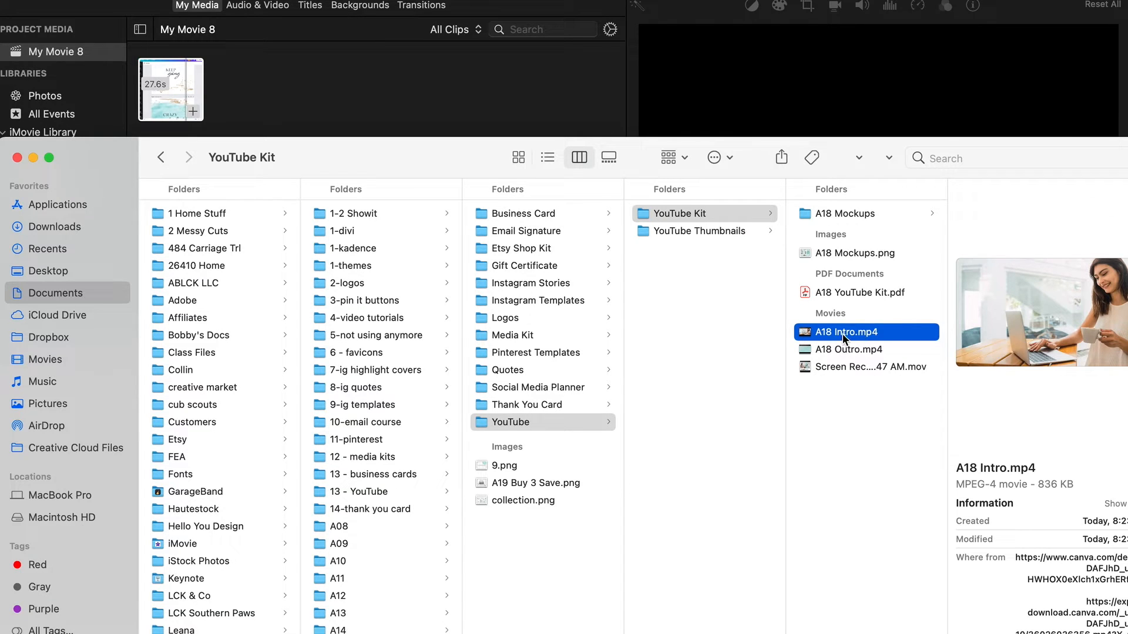
Step: Drag A18 Intro.mp4 and A18 Outro.mp4 from the YouTube Kit folder into My Media
left_click(848, 349)
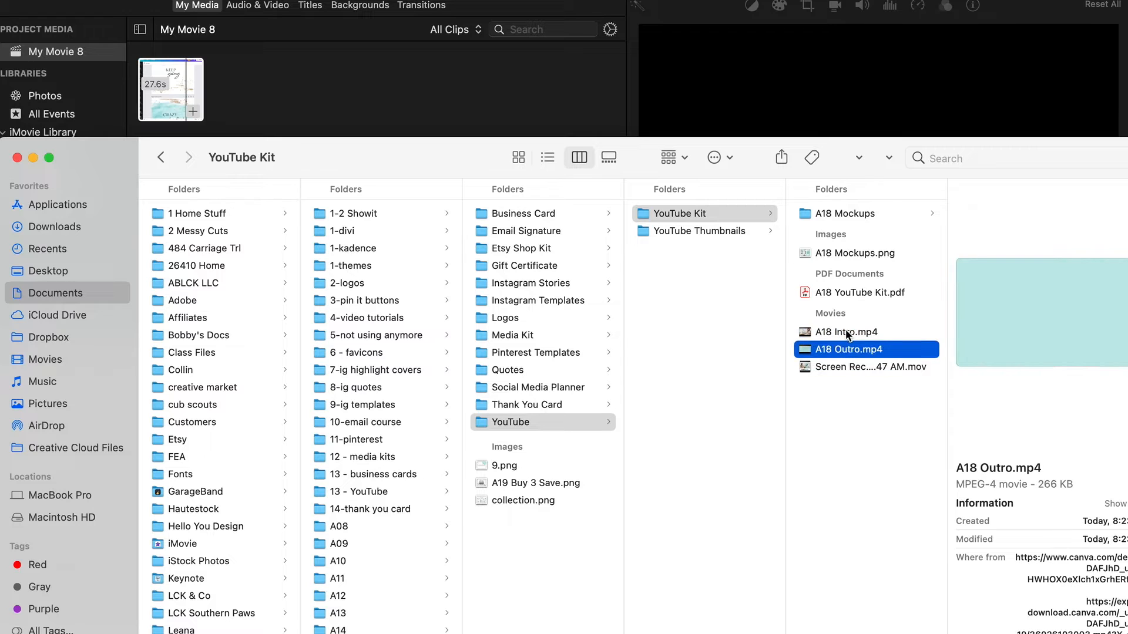
left_click(845, 331)
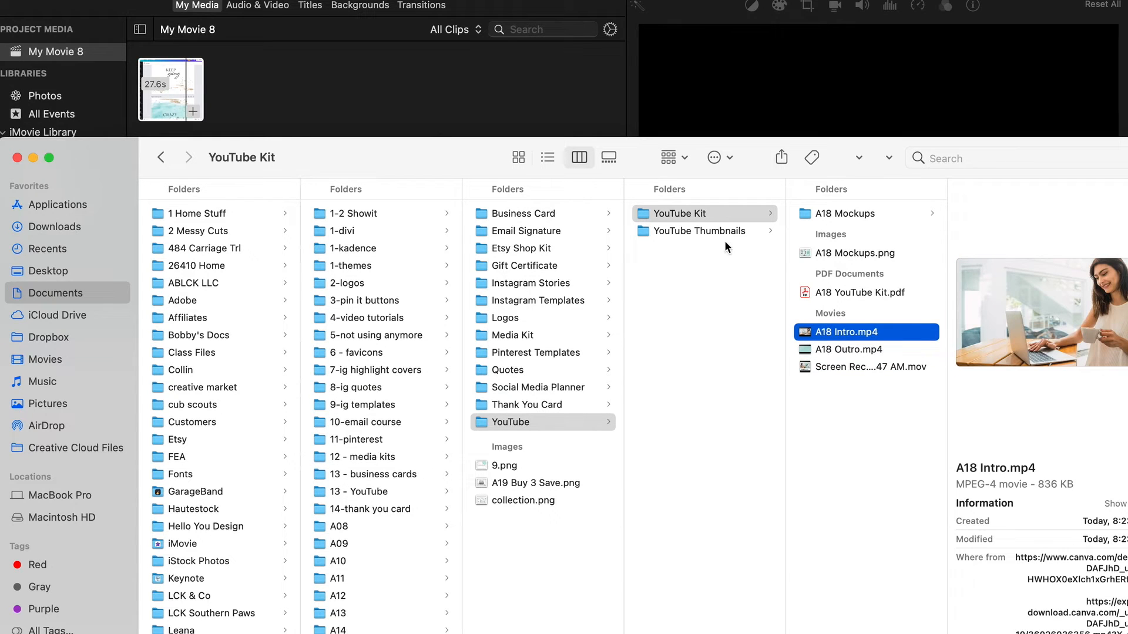
mouse_move(689, 212)
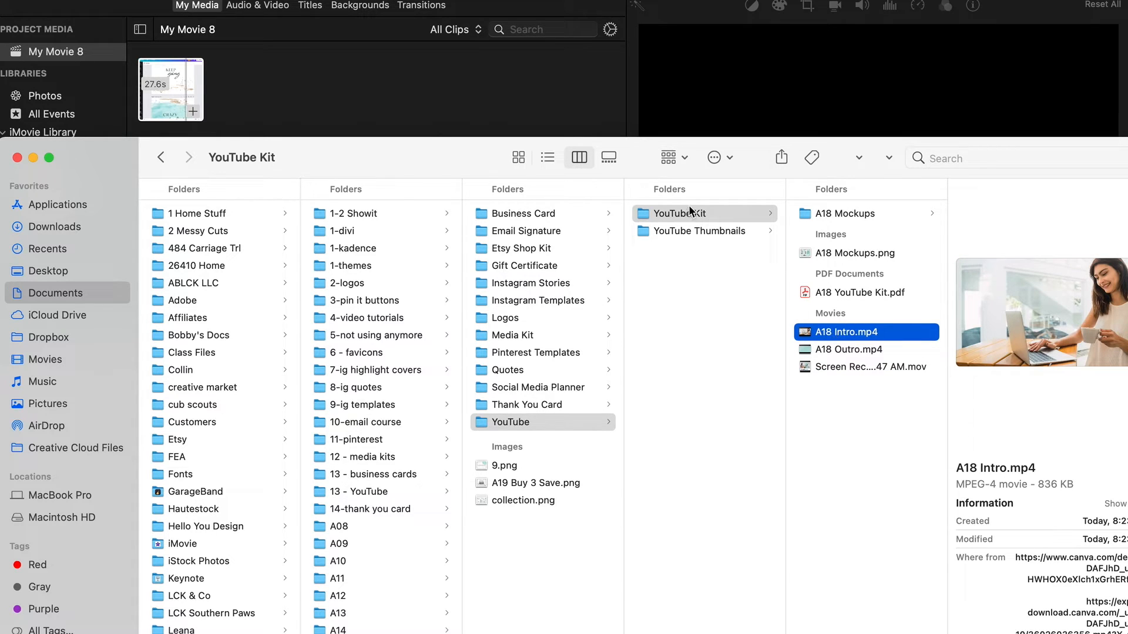
left_click(846, 350)
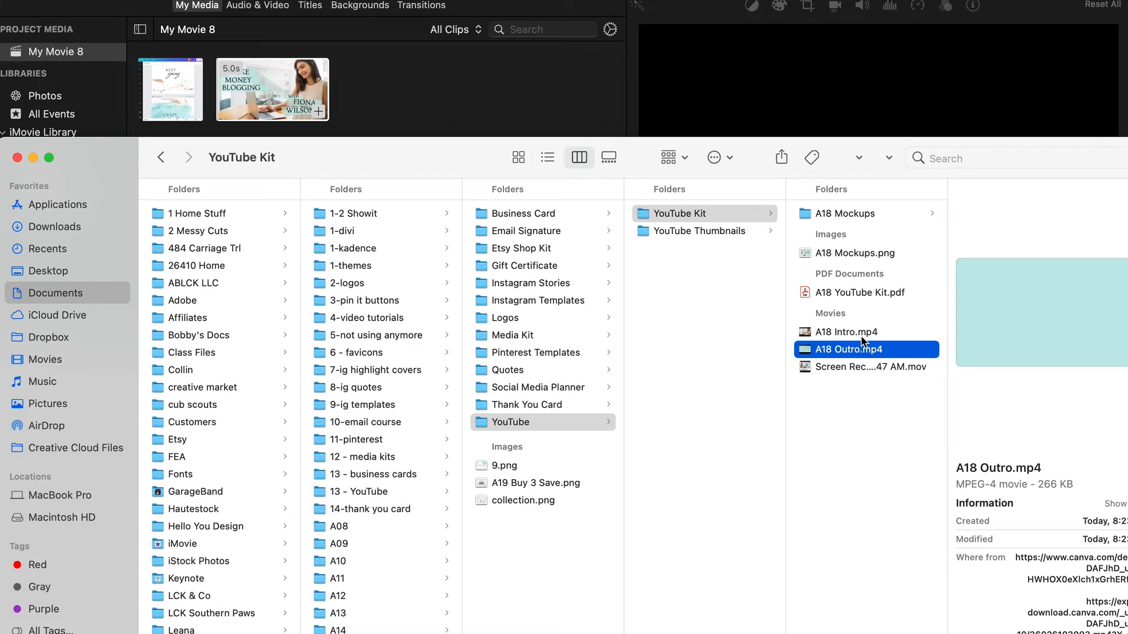
left_click_drag(849, 349, 504, 97)
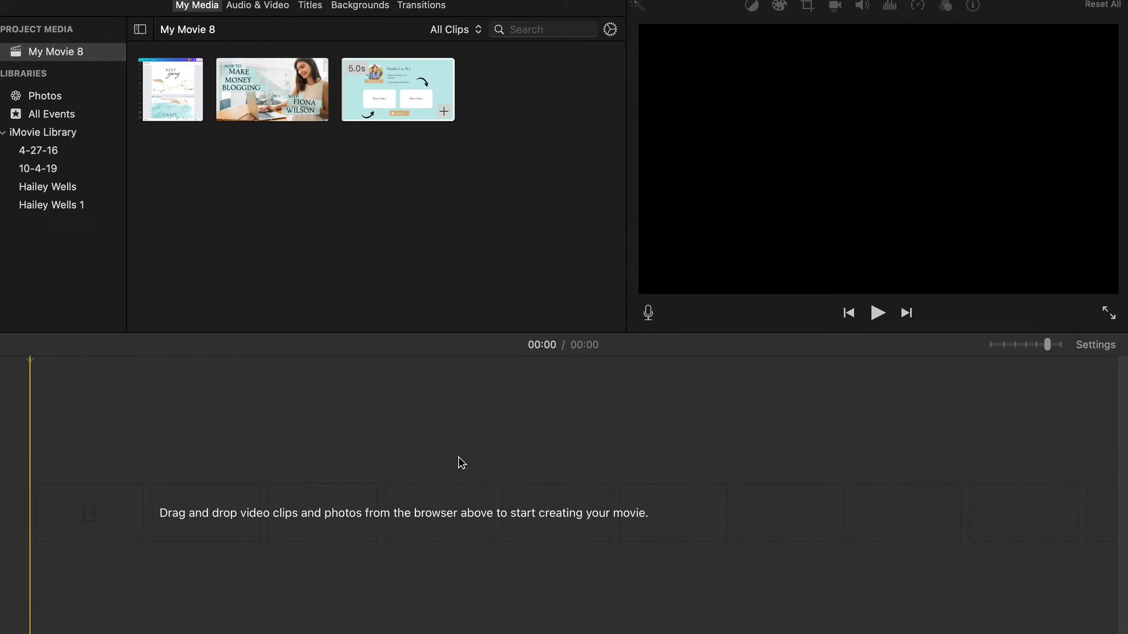
mouse_move(181, 498)
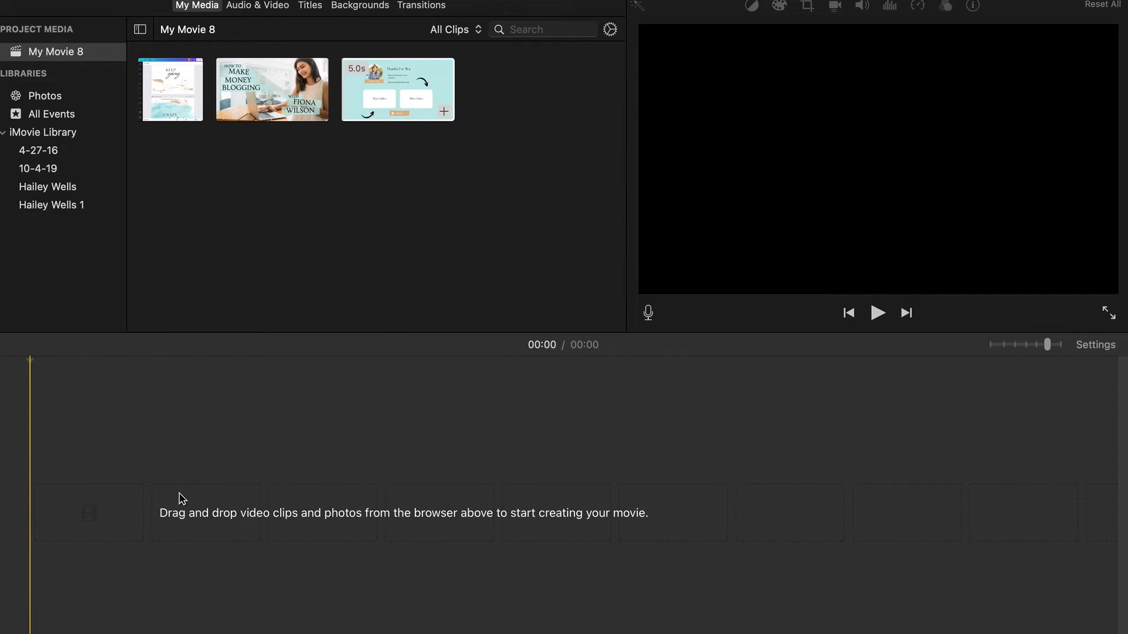
mouse_move(211, 151)
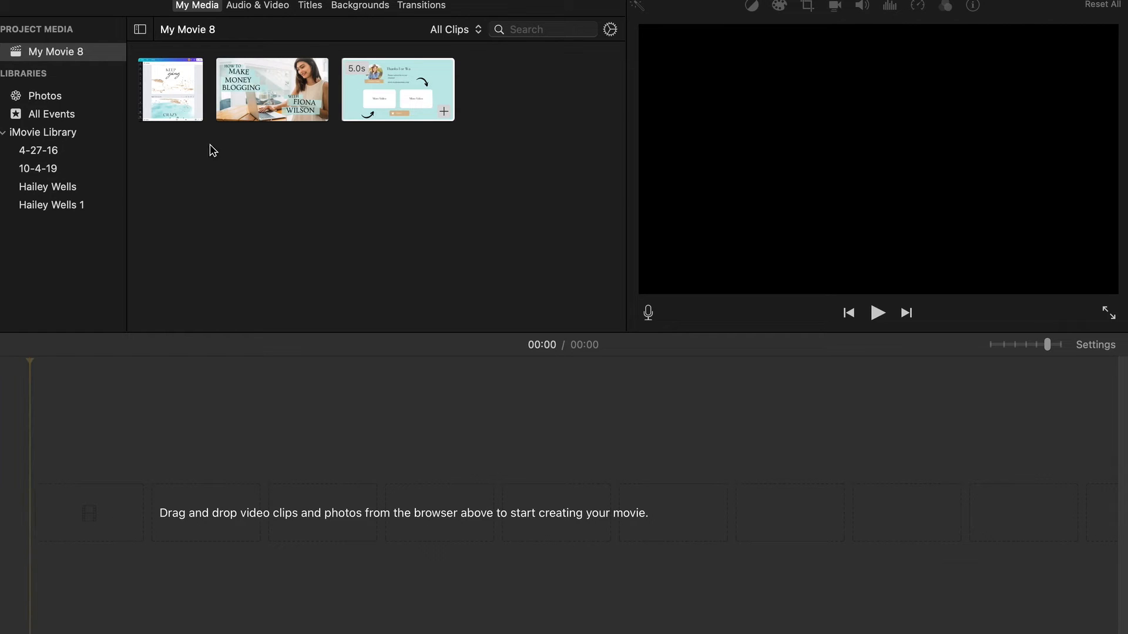
Step: Place the 5-second How to Make Money Blogging intro clip first on the timeline
left_click(271, 89)
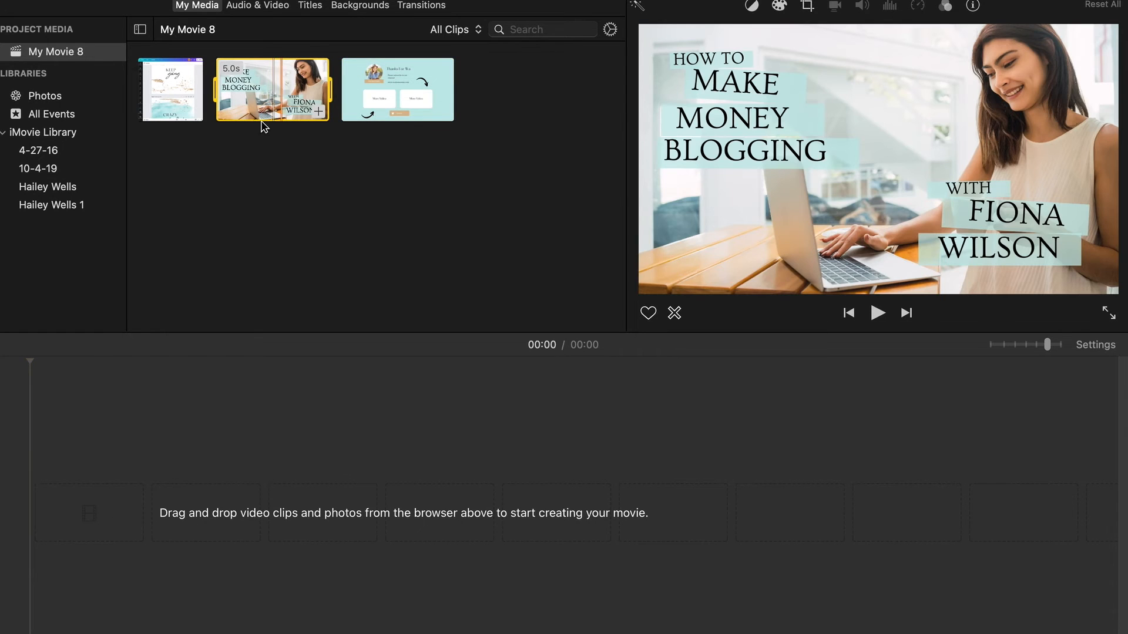
left_click_drag(272, 90, 310, 513)
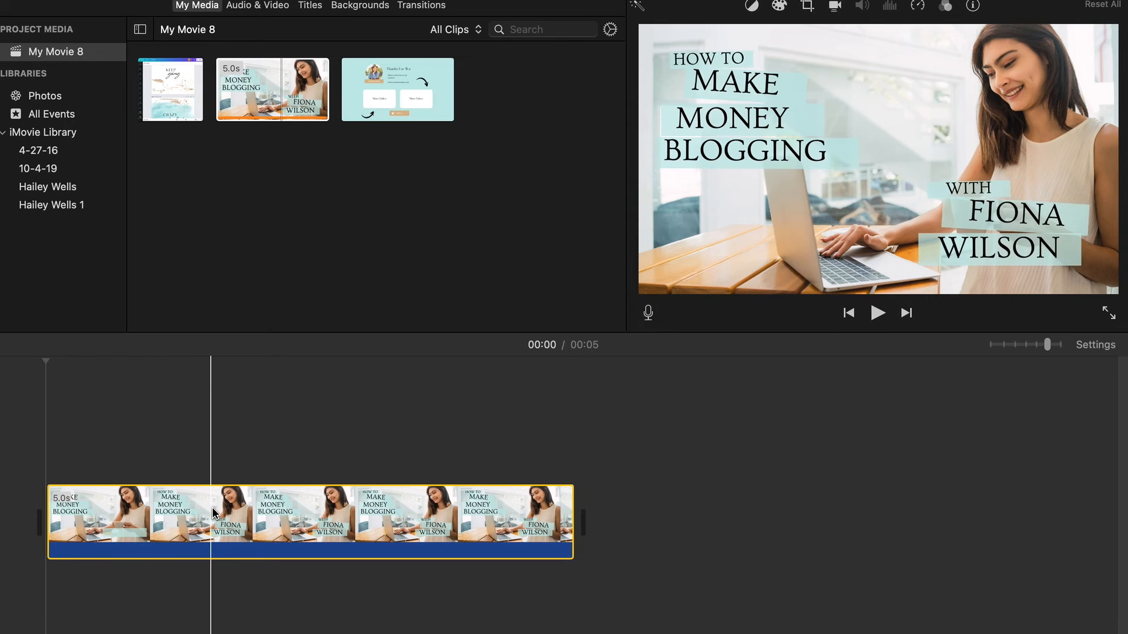